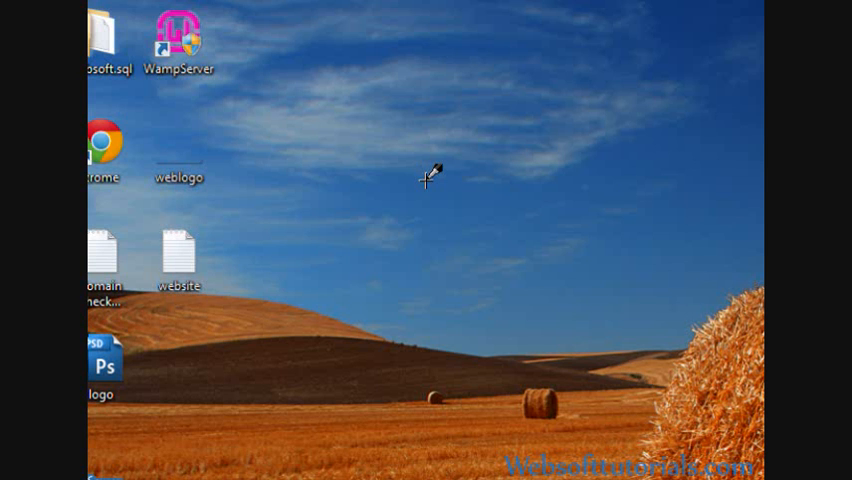
Launch Notepad++ by searching "not" in the Start menu.
click(20, 476)
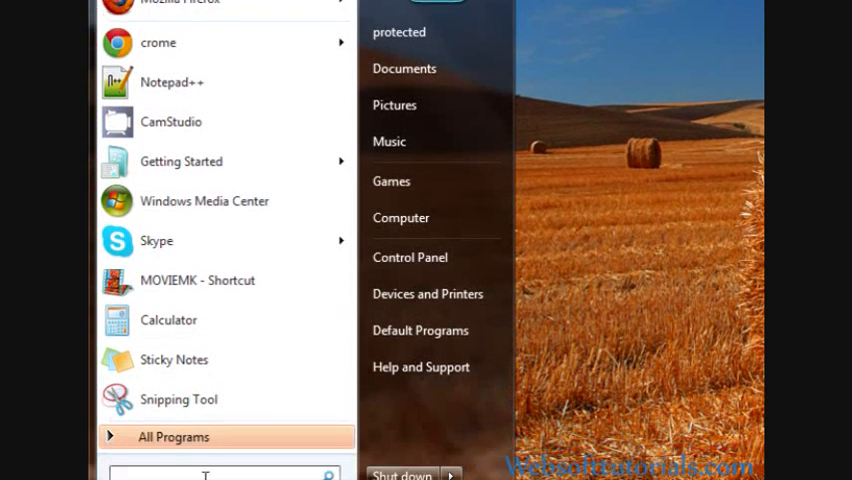
text(not)
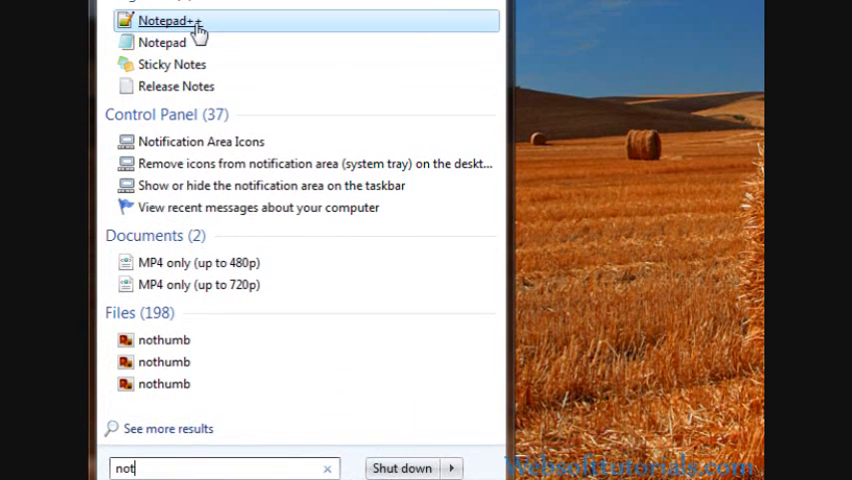
click(168, 20)
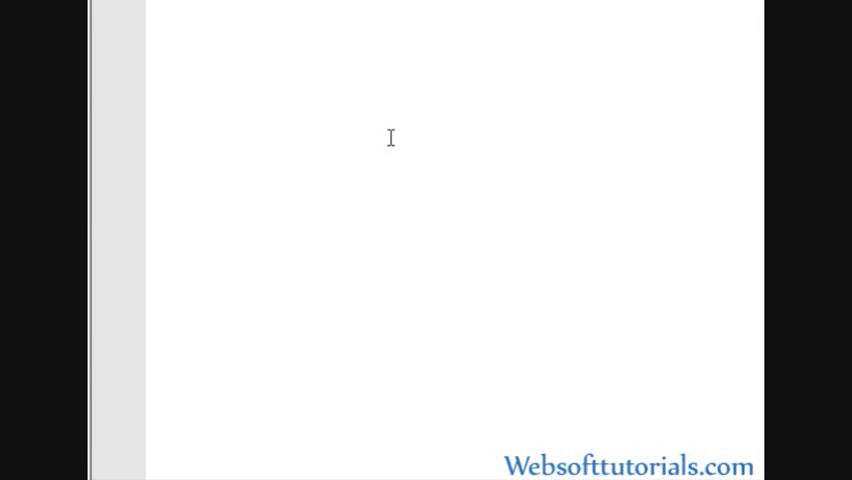
Write an HTML skeleton with html, head, empty title and empty body tags, then begin saving.
text(<html><)
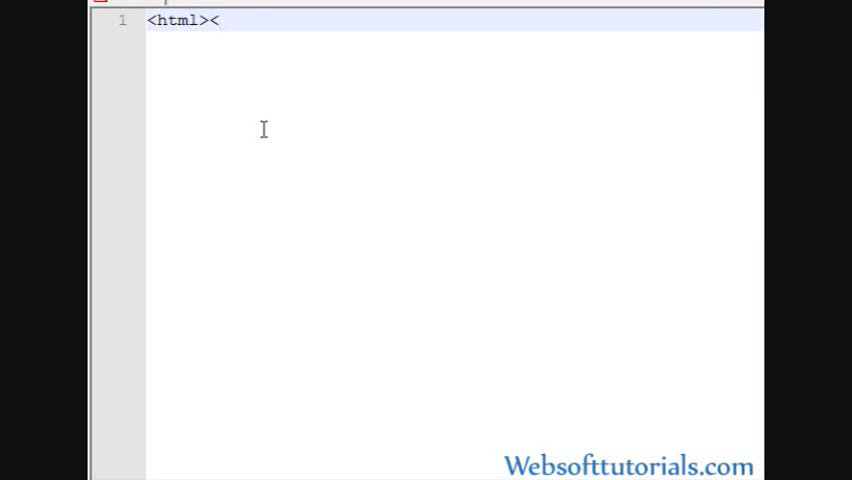
text(html>)
text(<hea)
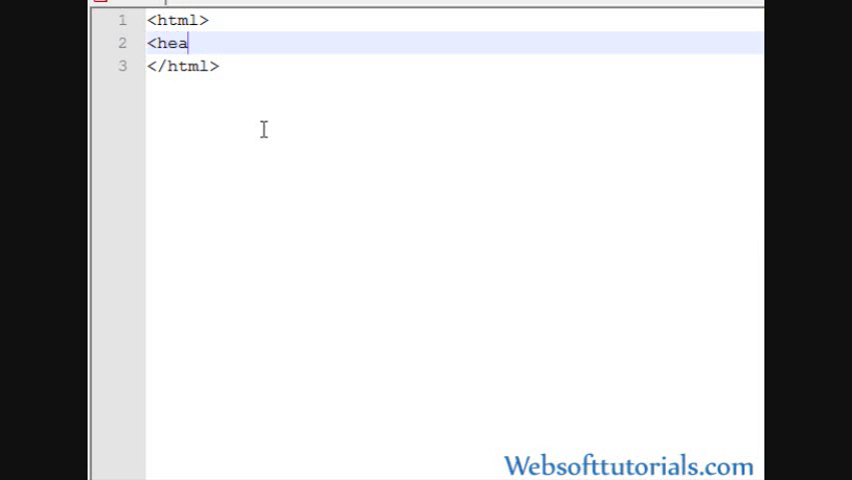
text(d></head>)
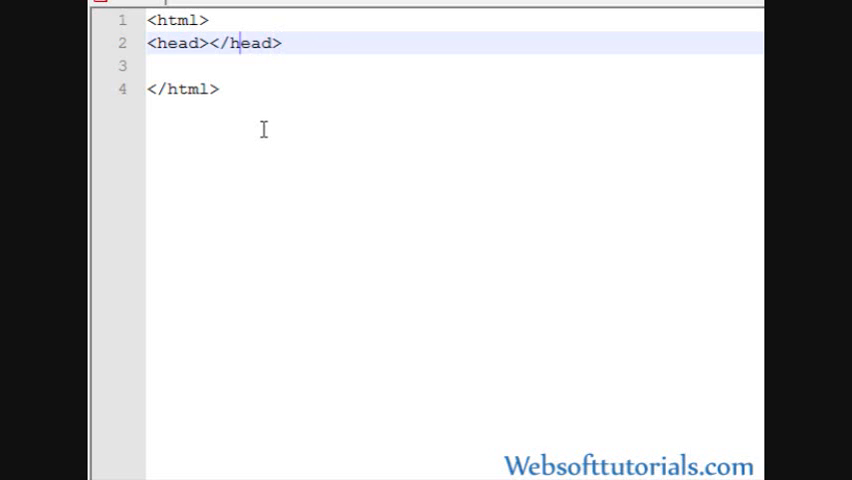
text(<ti)
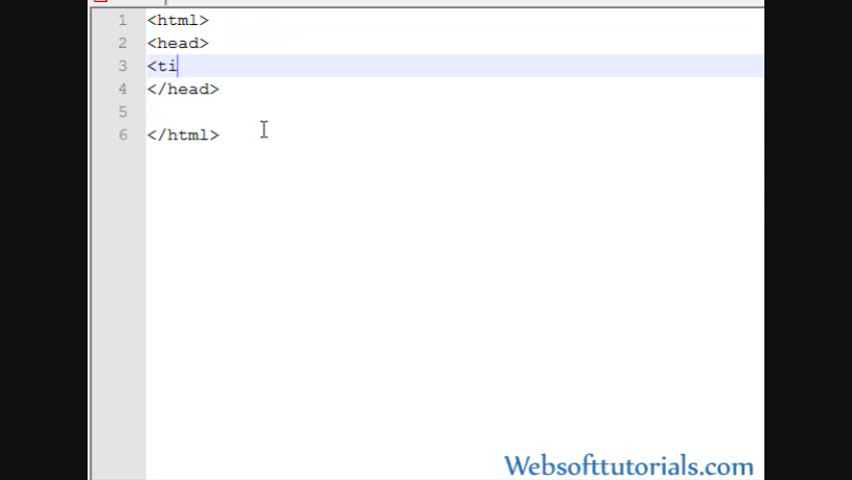
text(tle></tite)
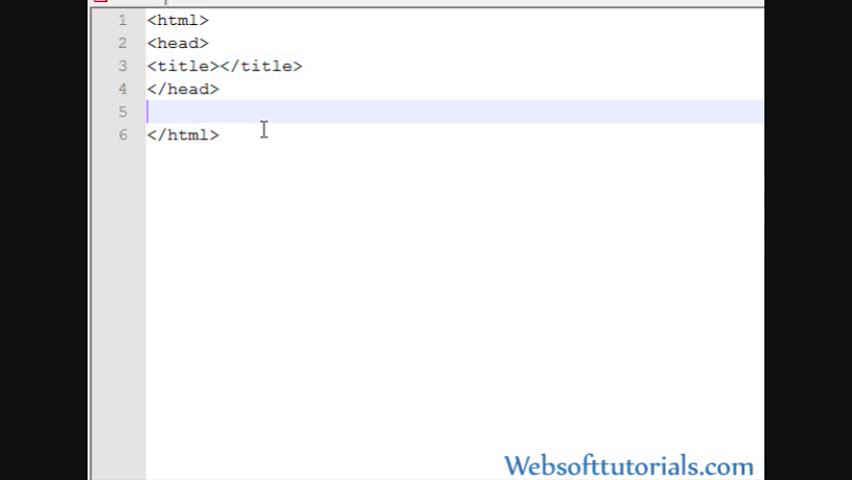
text(<body><)
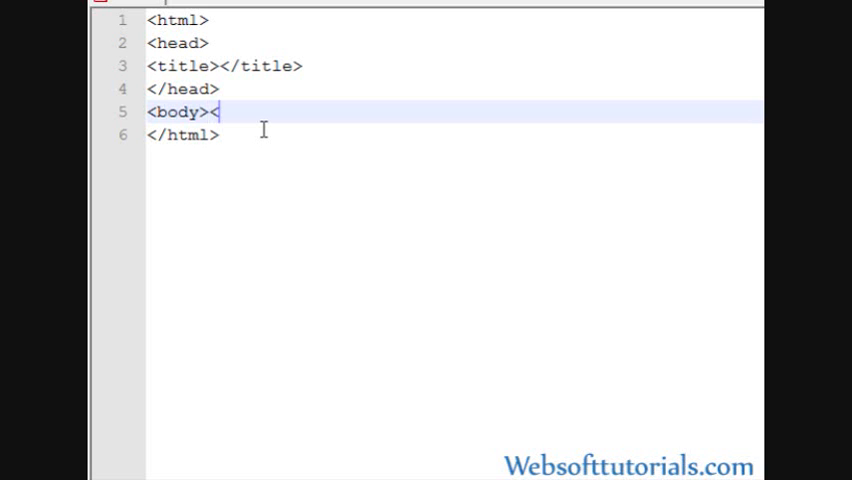
text(/body>)
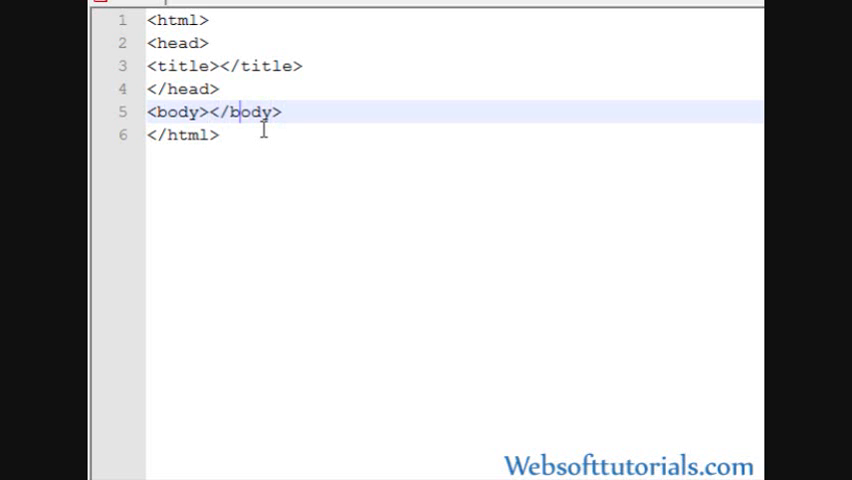
key(ctrl+s)
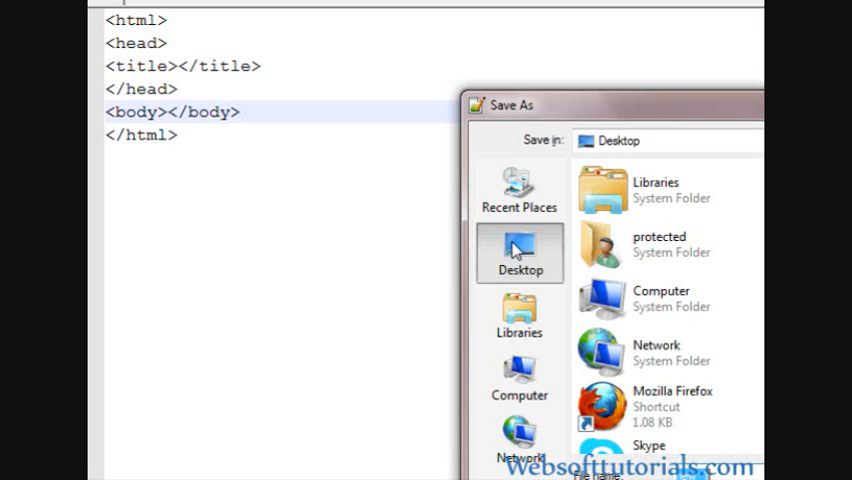
Navigate to E:\wamp\www and create and enter a new myfiles folder.
click(520, 380)
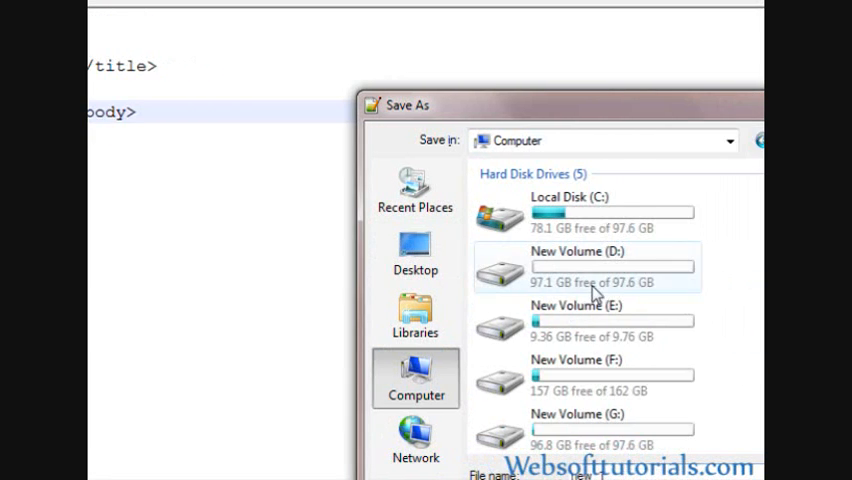
double_click(584, 320)
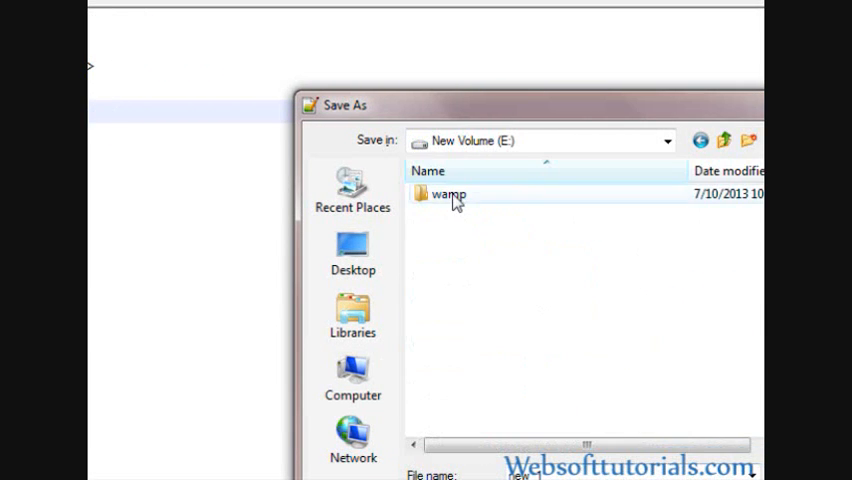
double_click(448, 194)
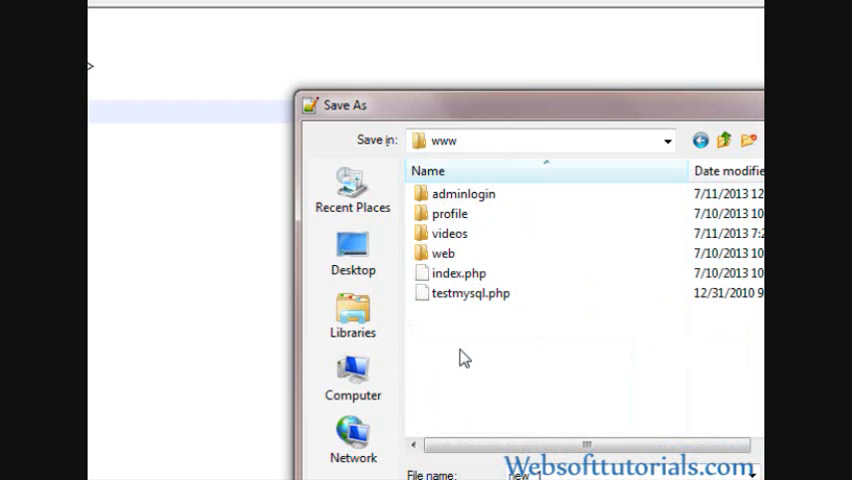
mouse_move(528, 346)
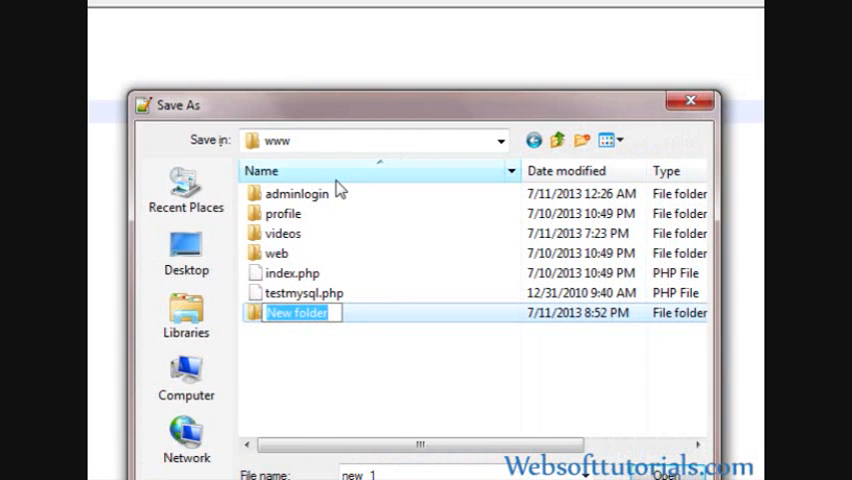
text(myfiles)
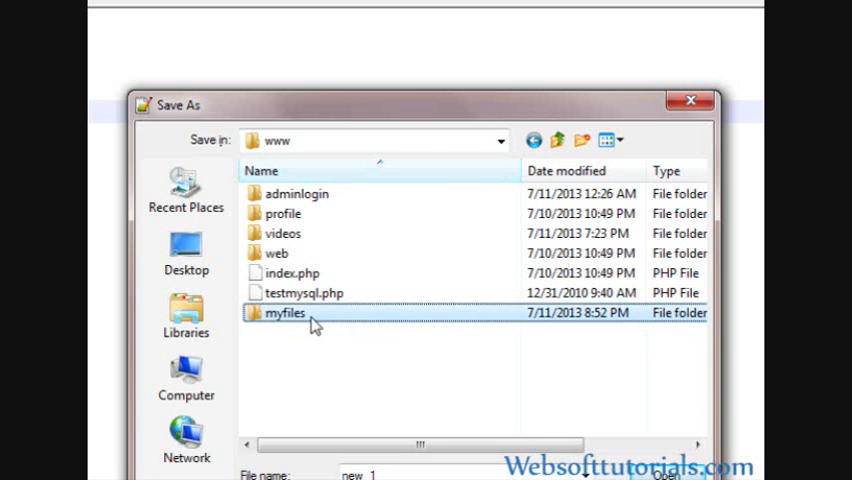
double_click(288, 312)
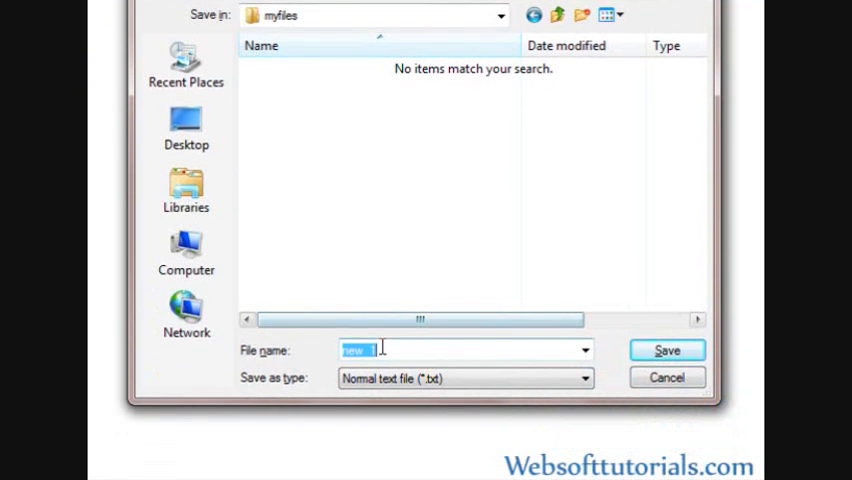
Save the document there as first.php with file type All types.
text(fi)
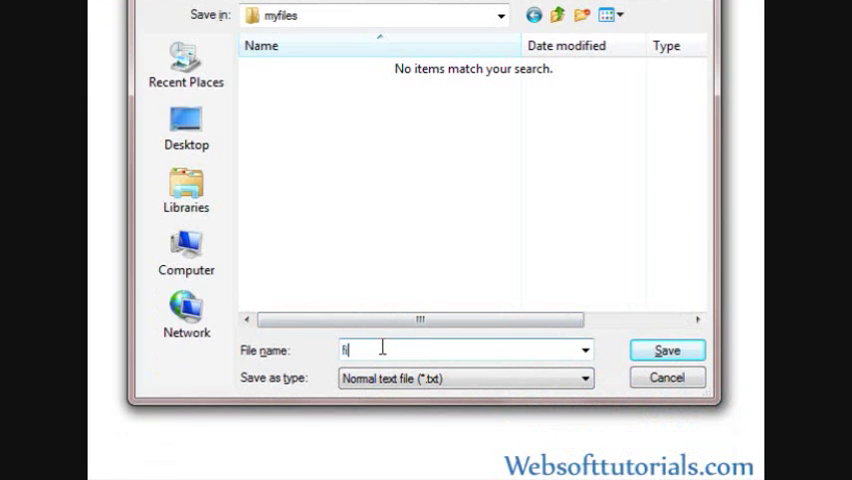
text(irst.php)
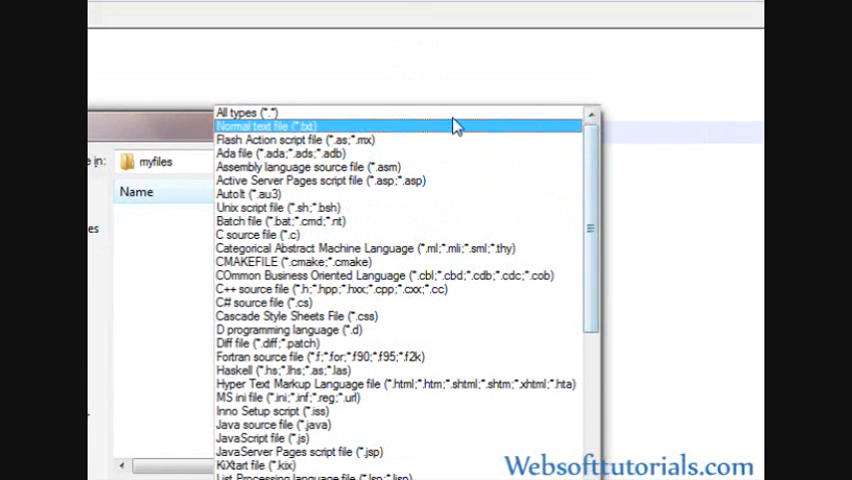
click(246, 112)
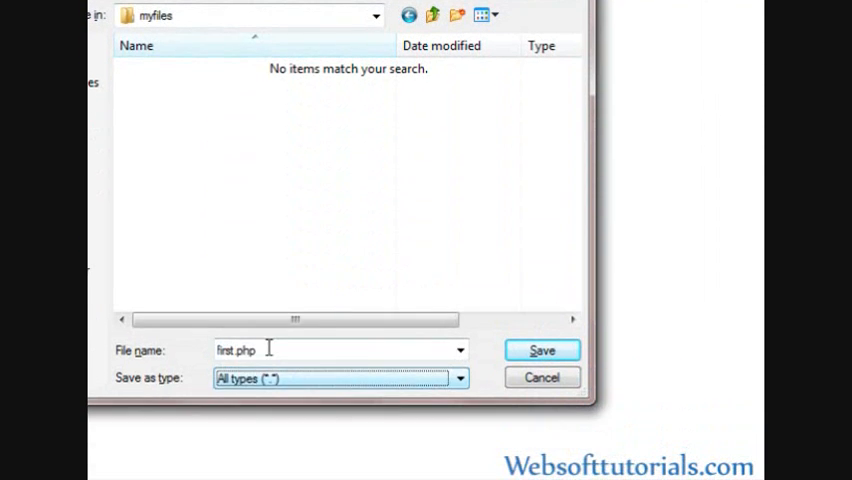
click(542, 350)
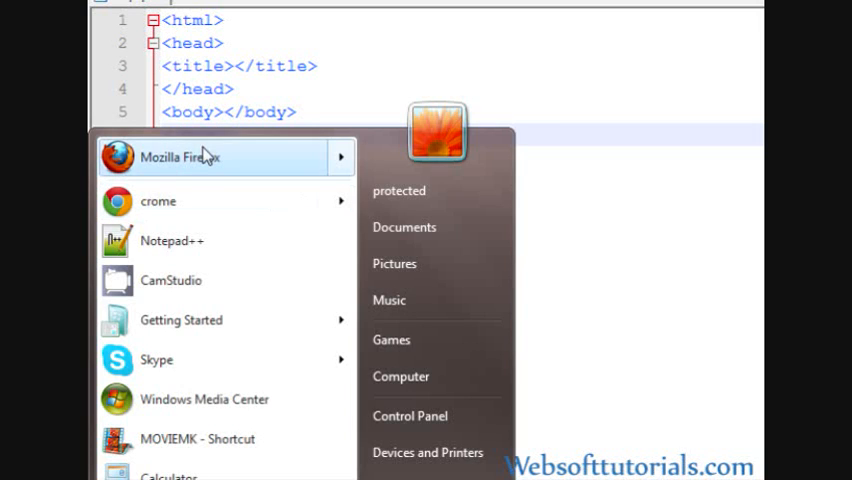
In Firefox, reach localhost/myfiles/first.php through the WampServer myfiles project listing.
click(180, 156)
text(lo)
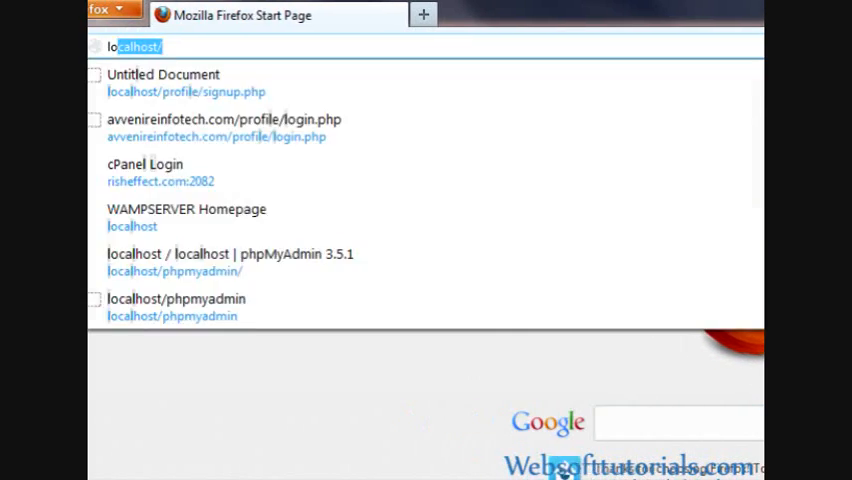
click(132, 224)
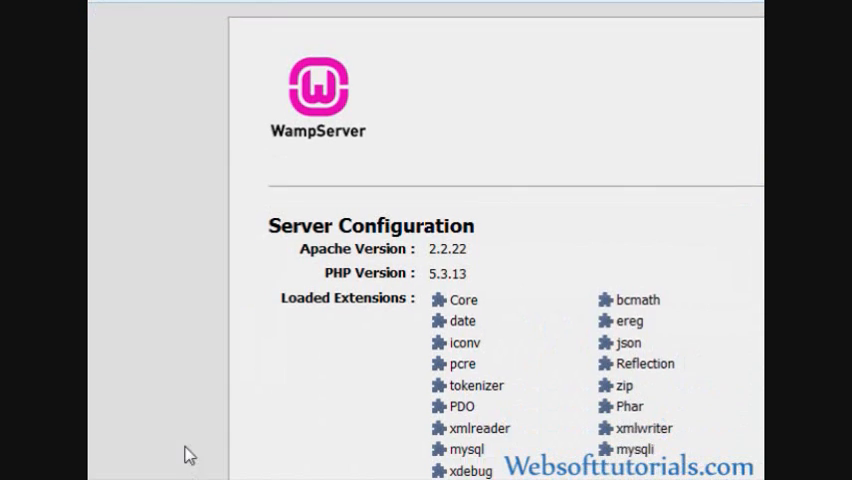
scroll(down, 3)
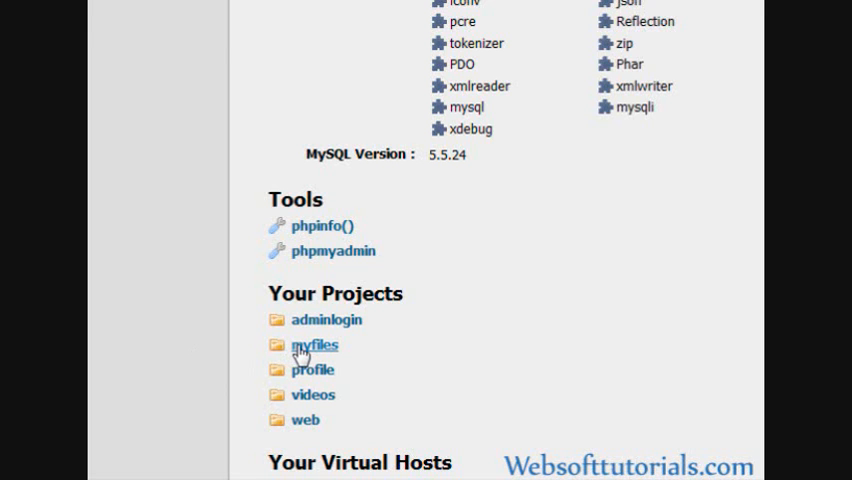
click(316, 344)
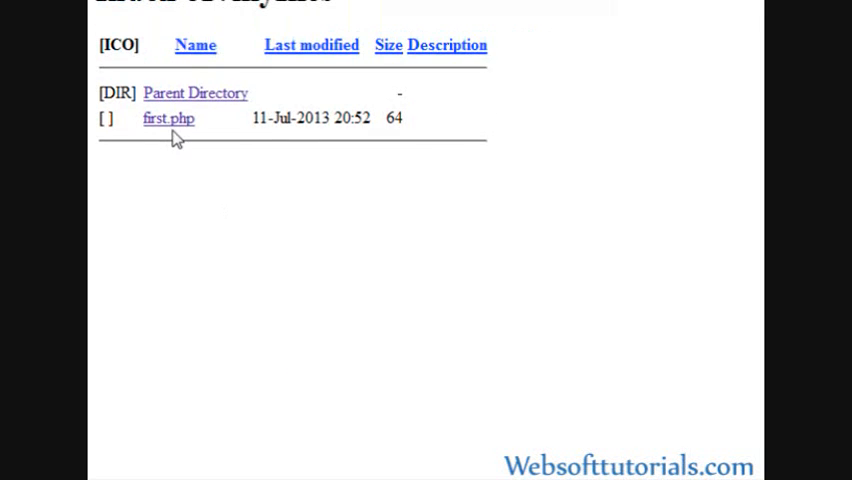
mouse_move(170, 130)
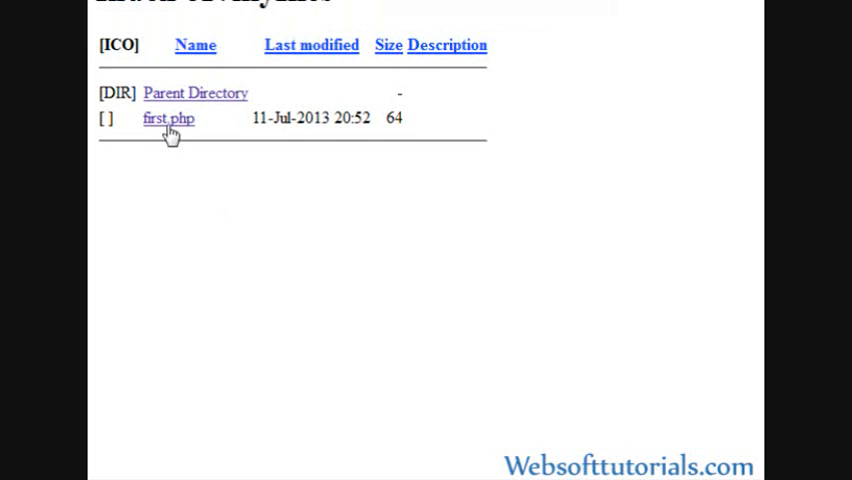
click(168, 118)
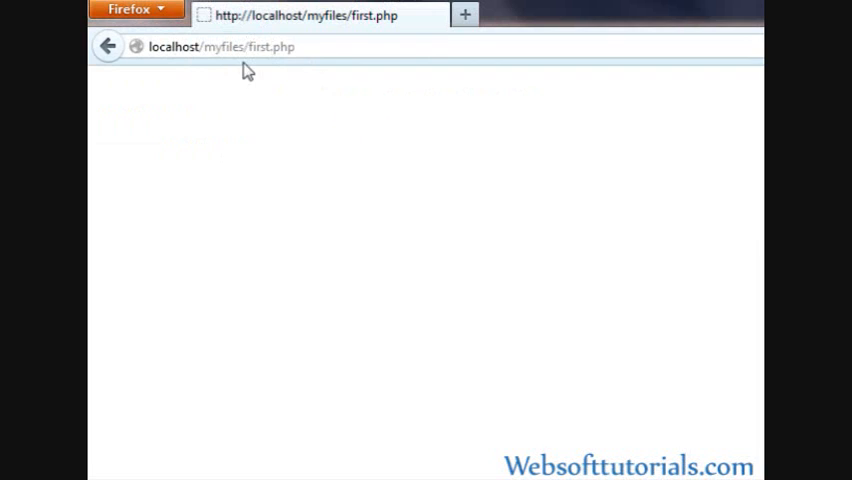
mouse_move(320, 40)
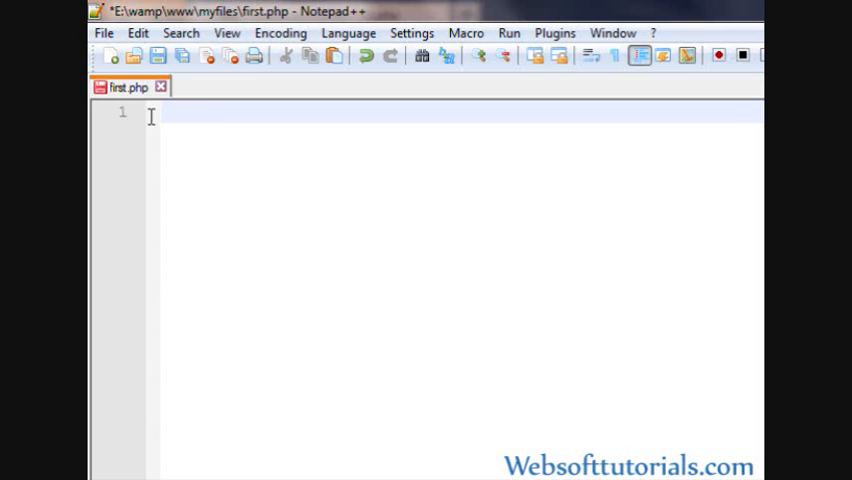
Add a <p>Hello world</p> paragraph inside the body and close Firefox's source window.
text(<?php)
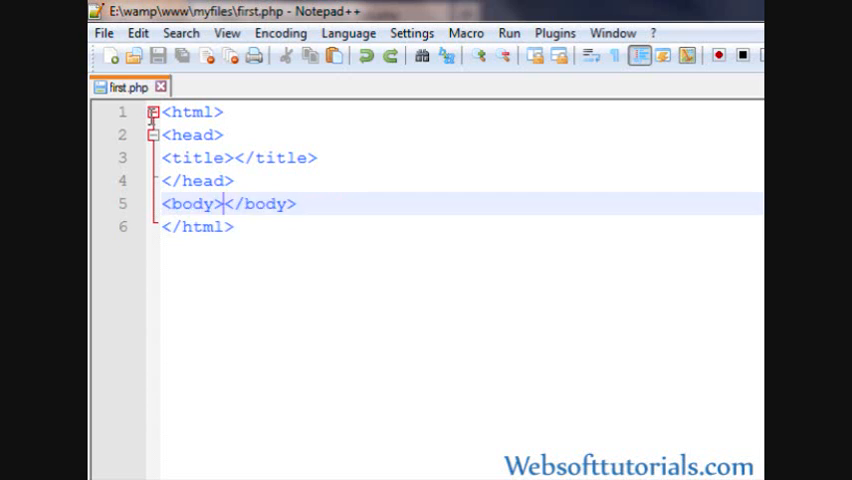
text(Hel)
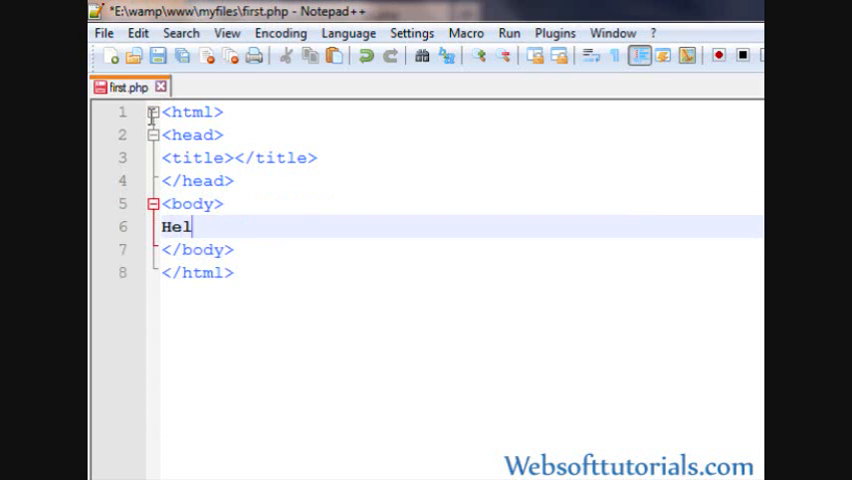
text(lo world)
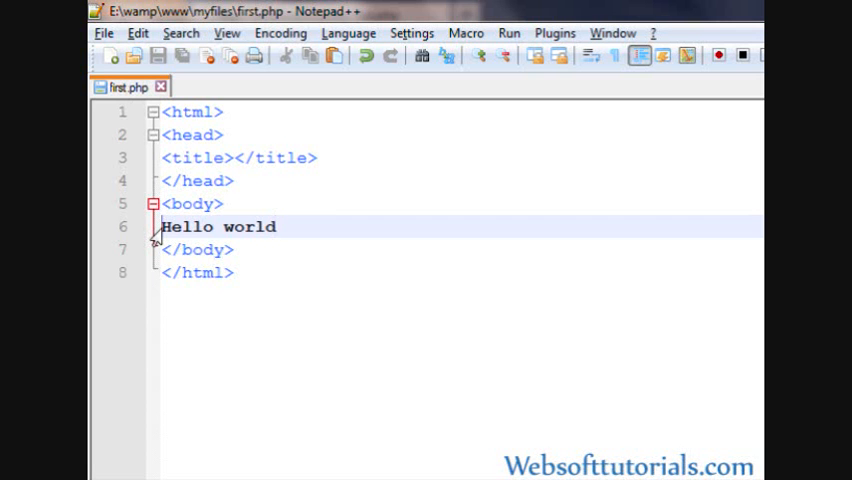
text(<p>)
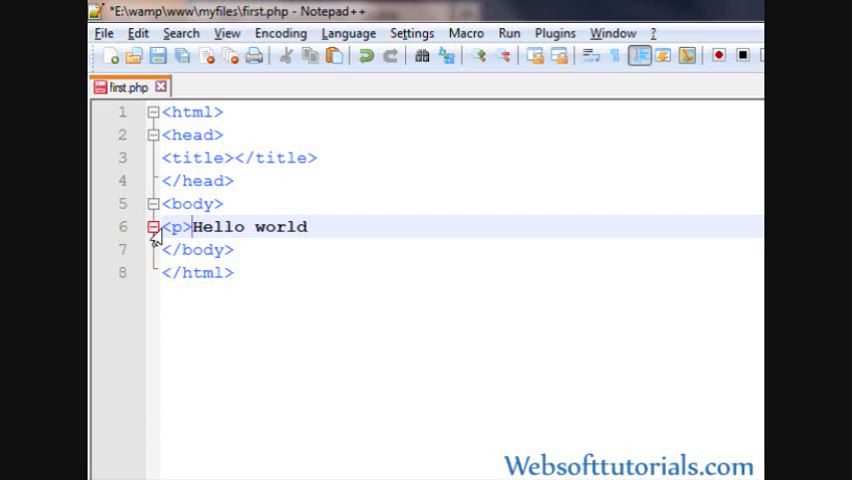
text(</p>)
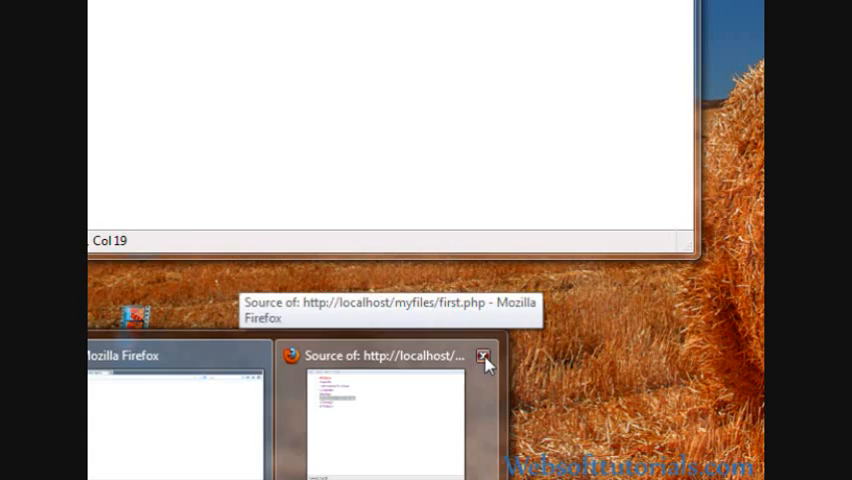
click(484, 356)
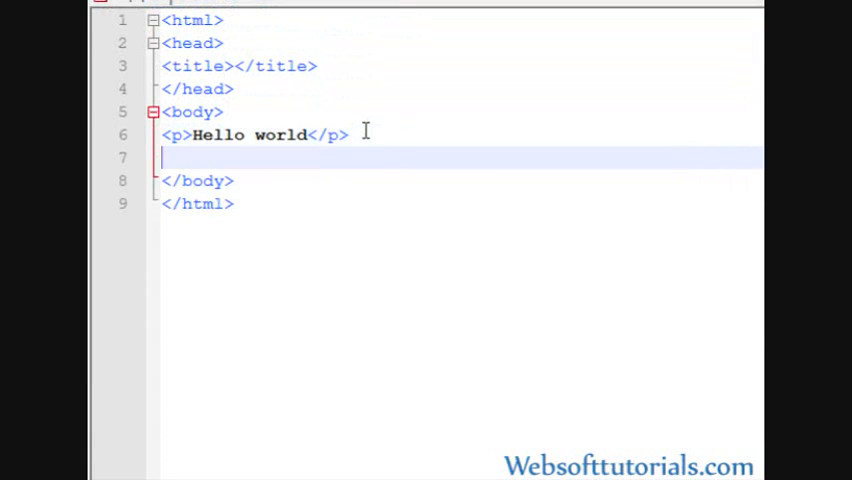
Below the paragraph add a <?php block setting $name to "Rish" and echoing "$name".
text(<?)
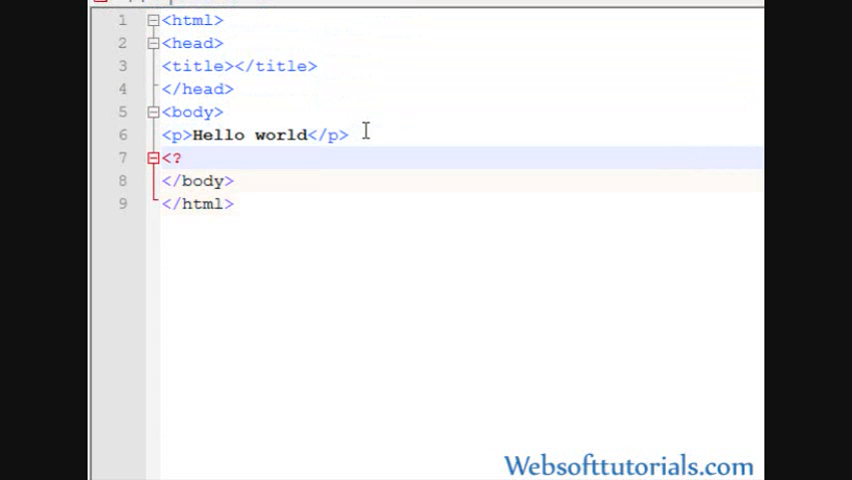
text(php ?>)
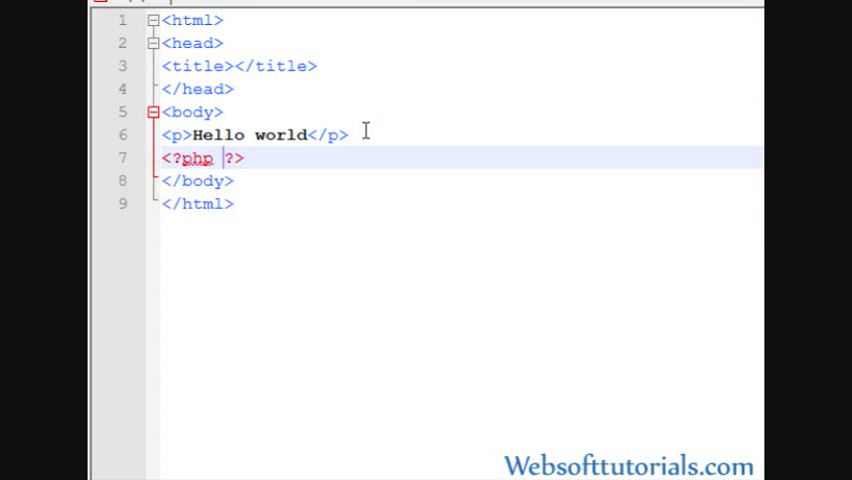
key(enter)
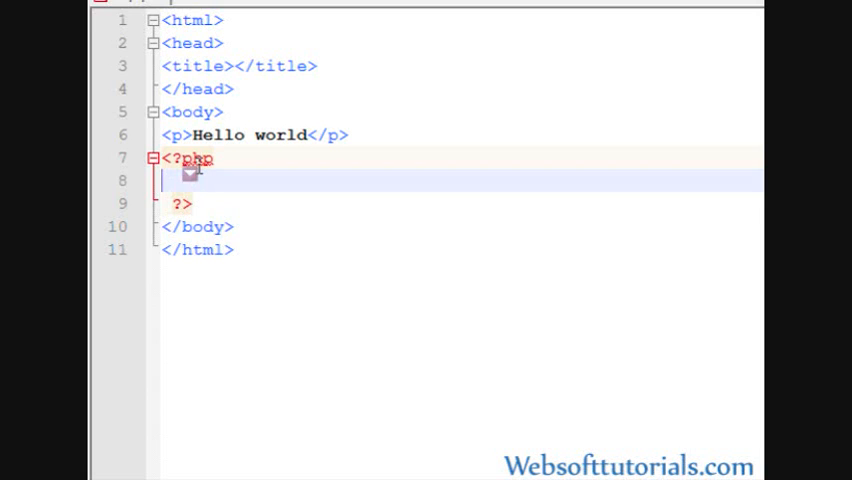
text($name = ")
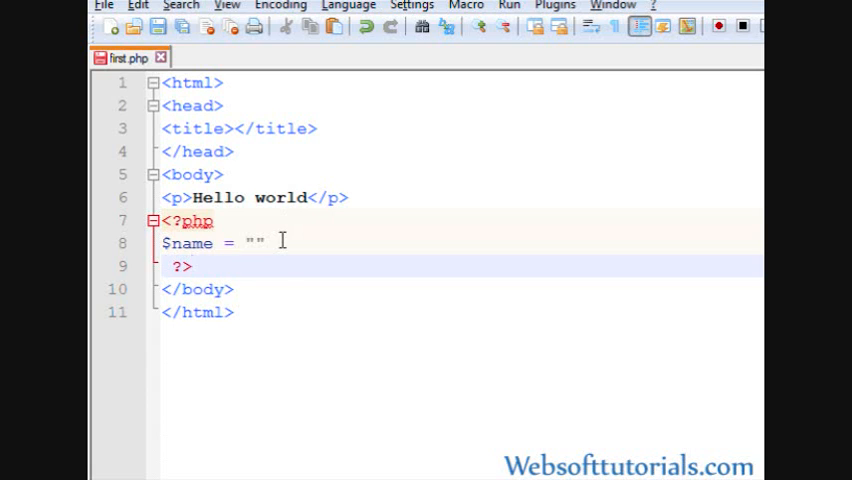
text(Rish";)
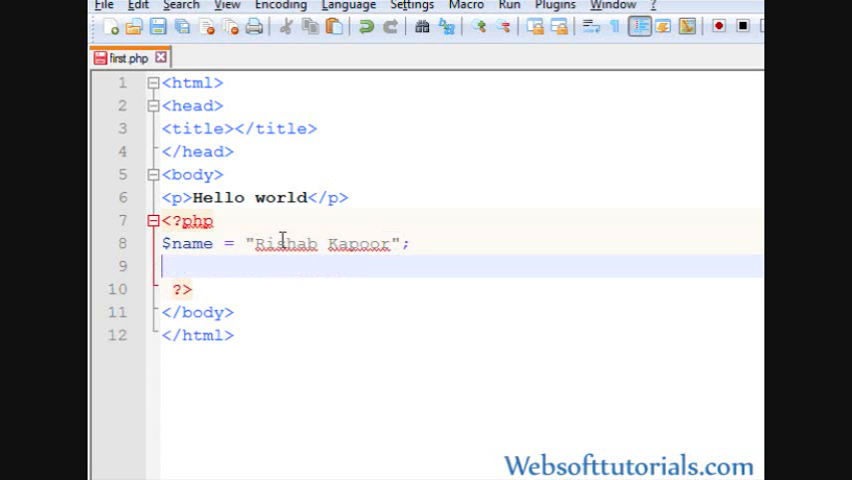
text(echo "")
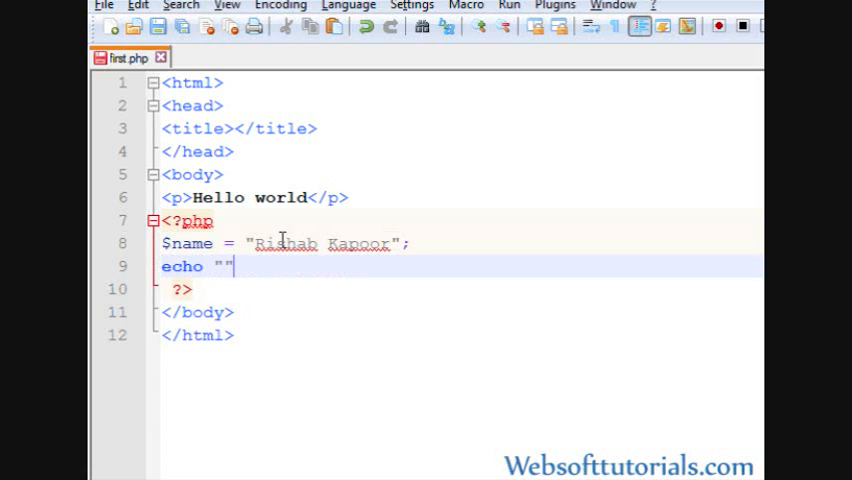
text($name)
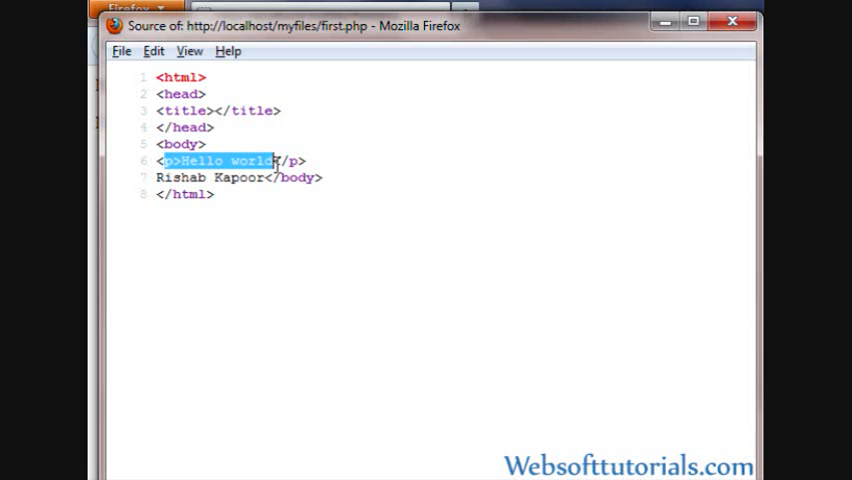
Reload first.php in Firefox to view the paragraph and echoed name.
click(208, 176)
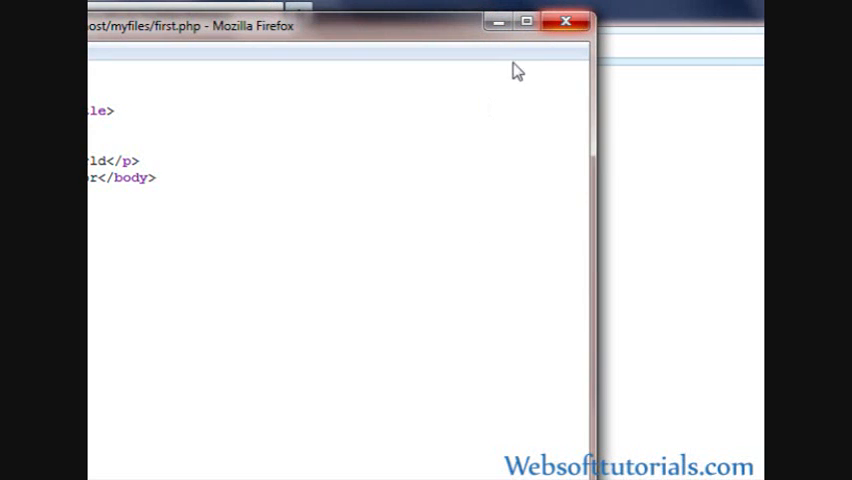
mouse_move(490, 28)
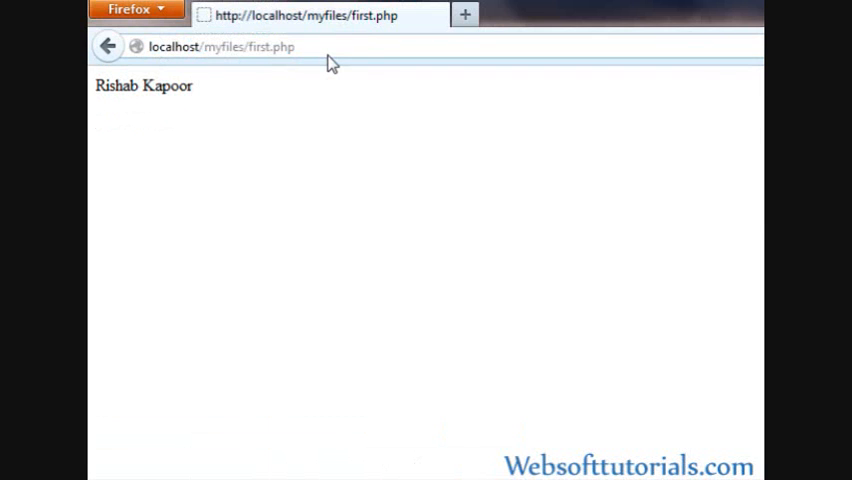
mouse_move(152, 112)
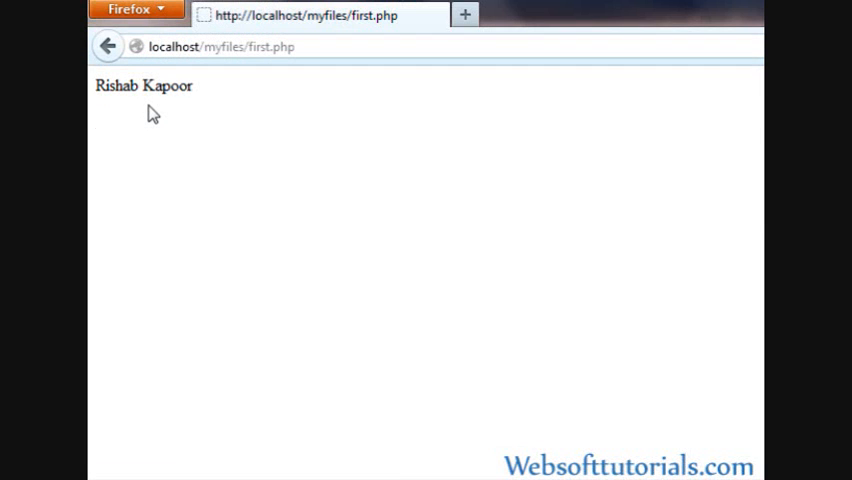